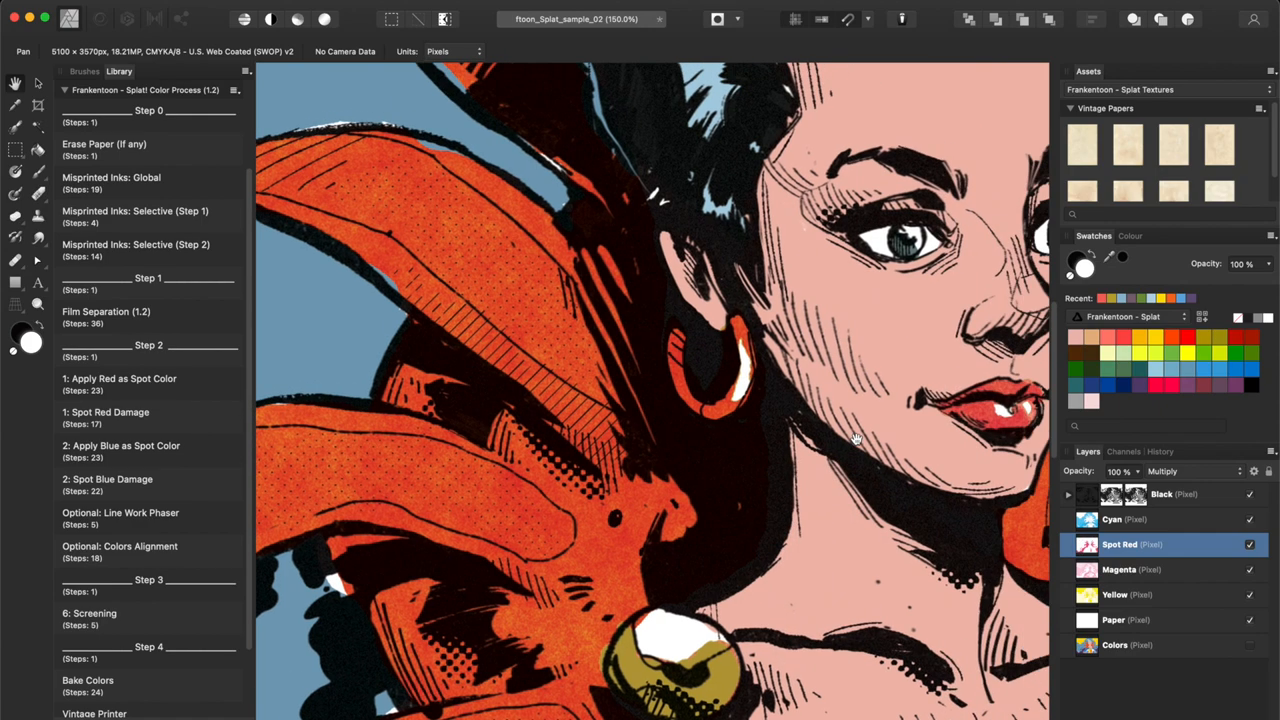
Run the Apply Blue as Spot Color macro from the Library to add blue ink.
click(120, 512)
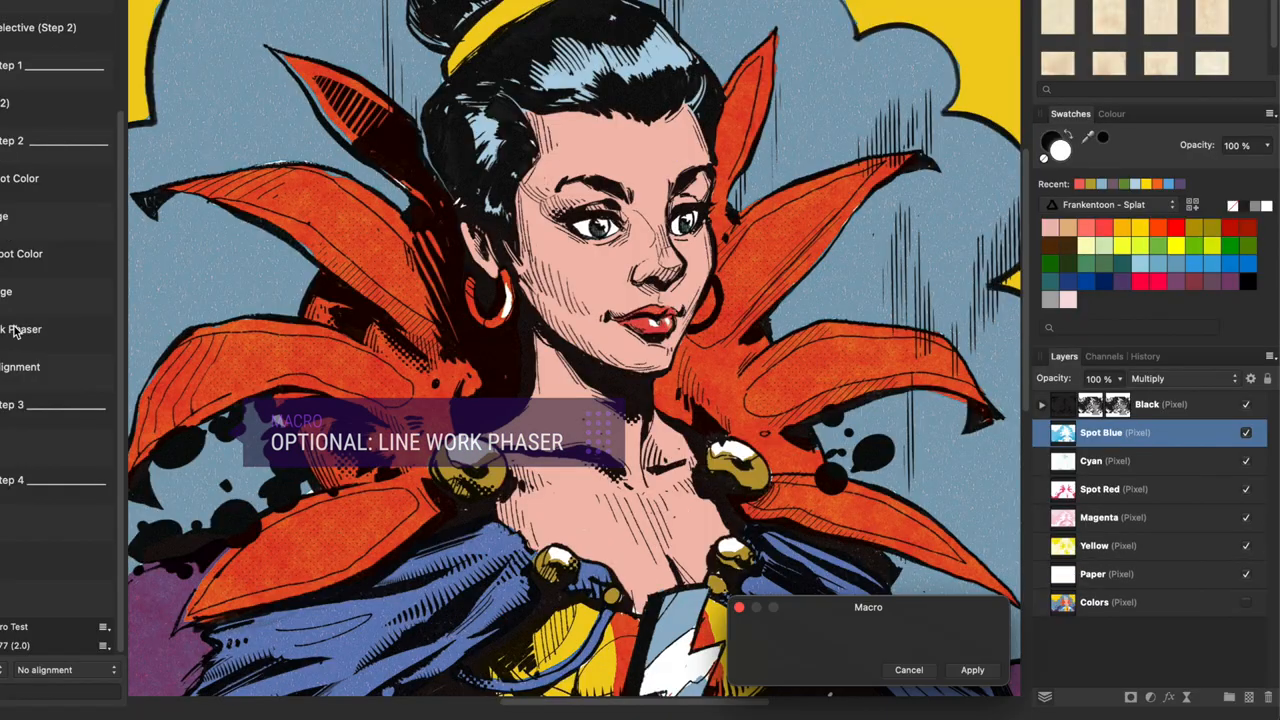